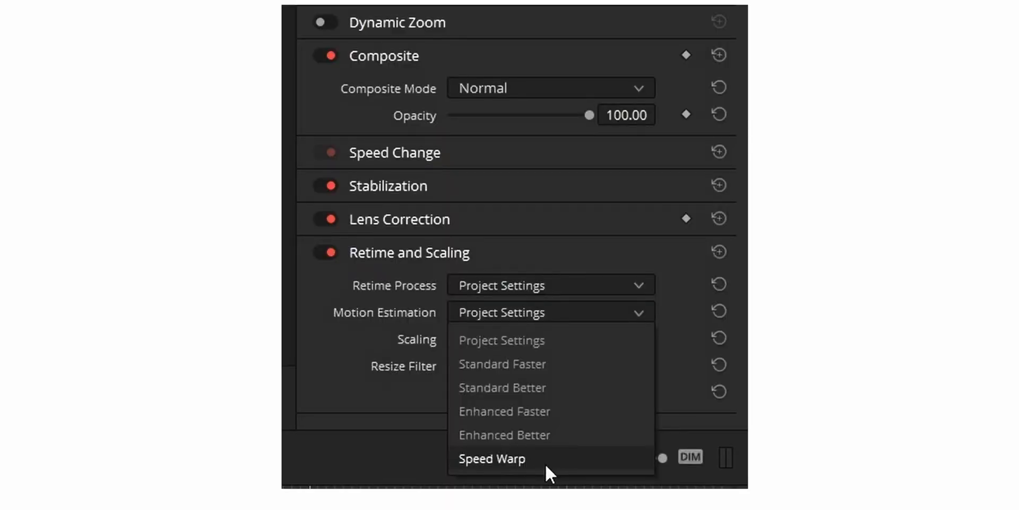
pyautogui.moveTo(557, 472)
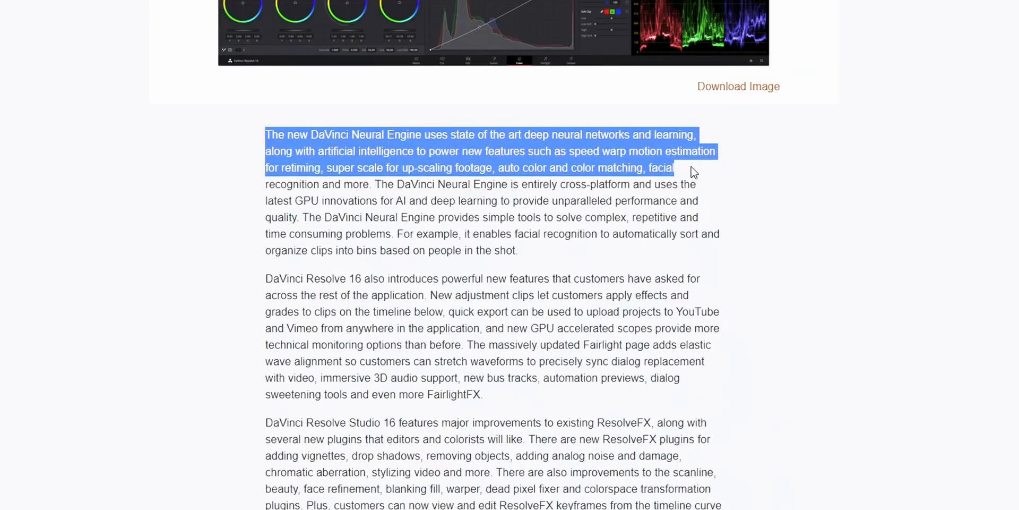
# Step: Highlight the Neural Engine sentence ending at 'speed warp motion estimation'
pyautogui.moveTo(694, 172); pyautogui.dragTo(712, 156)
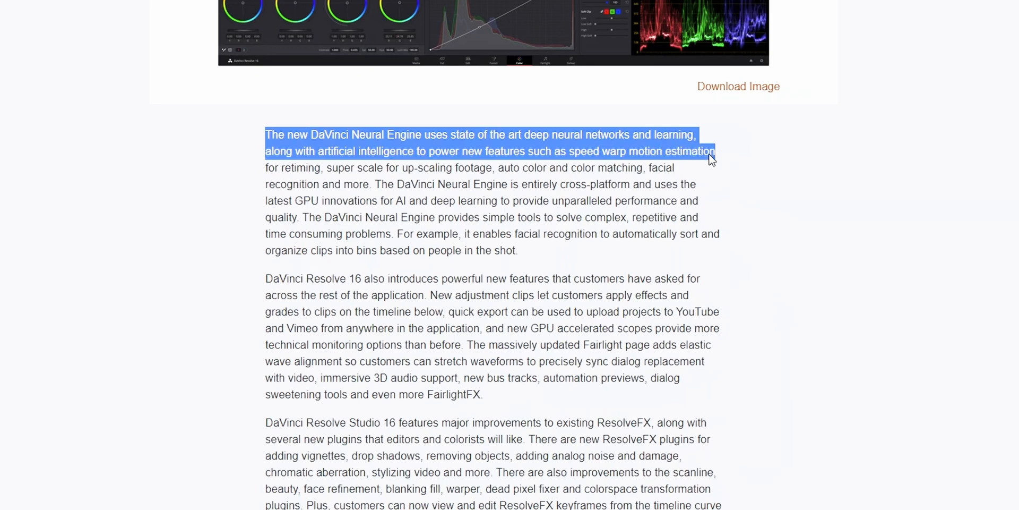
pyautogui.moveTo(714, 151); pyautogui.dragTo(311, 166)
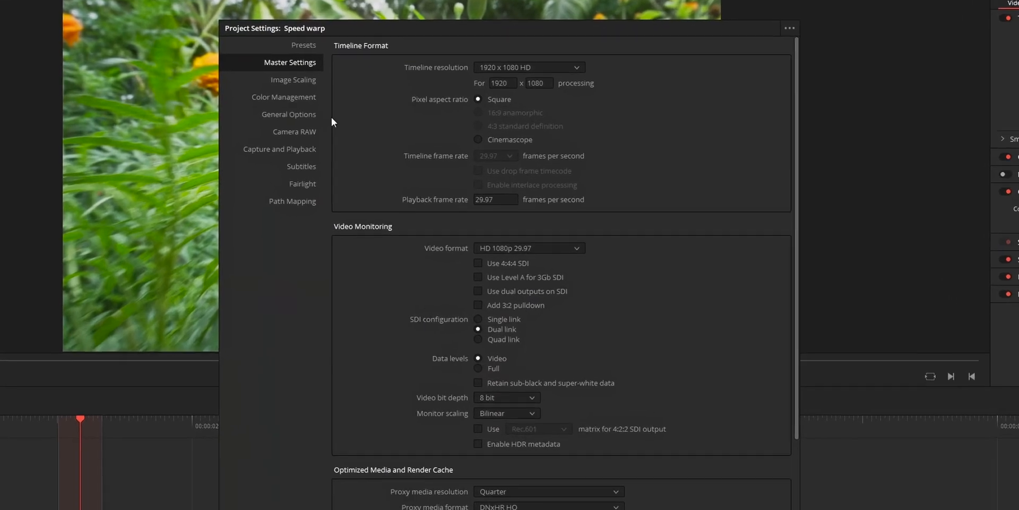
pyautogui.scroll(-3)
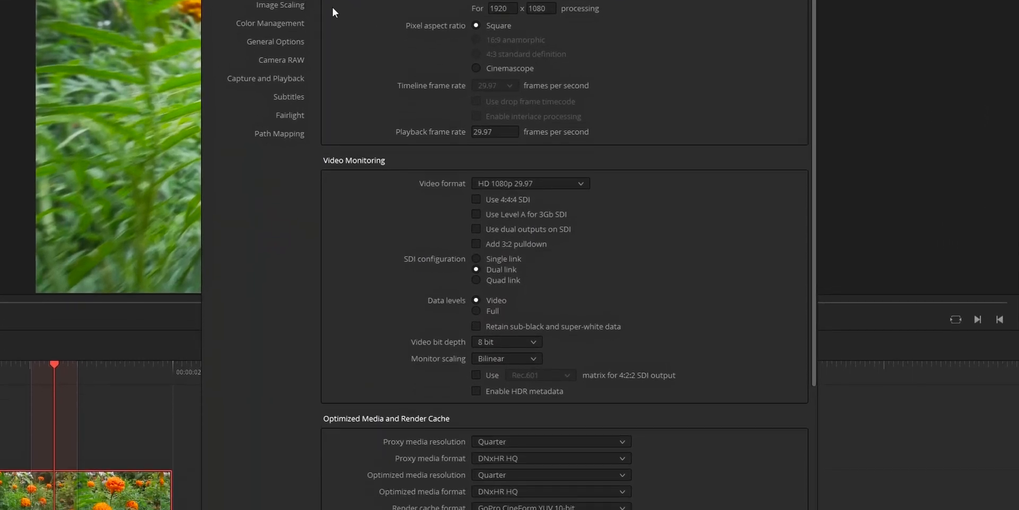
pyautogui.scroll(-3)
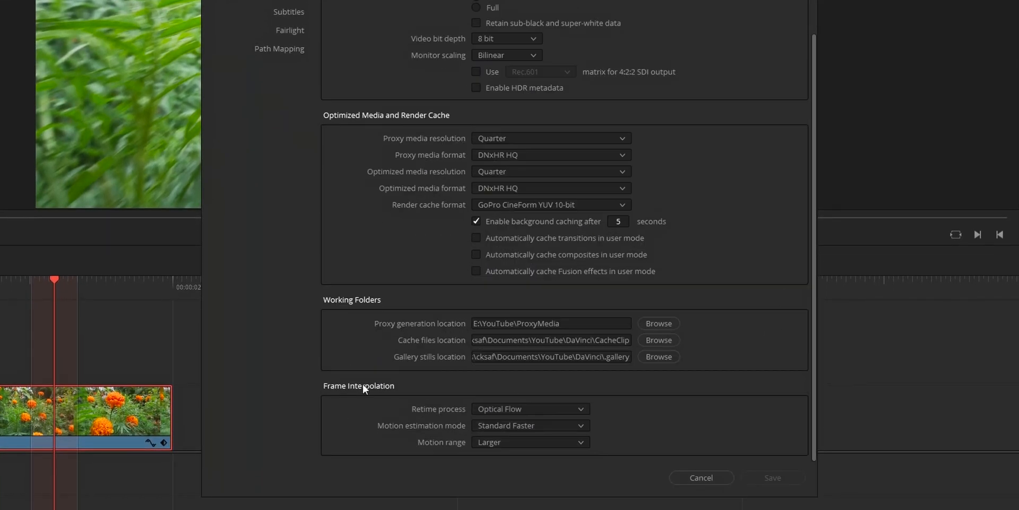
pyautogui.moveTo(428, 448)
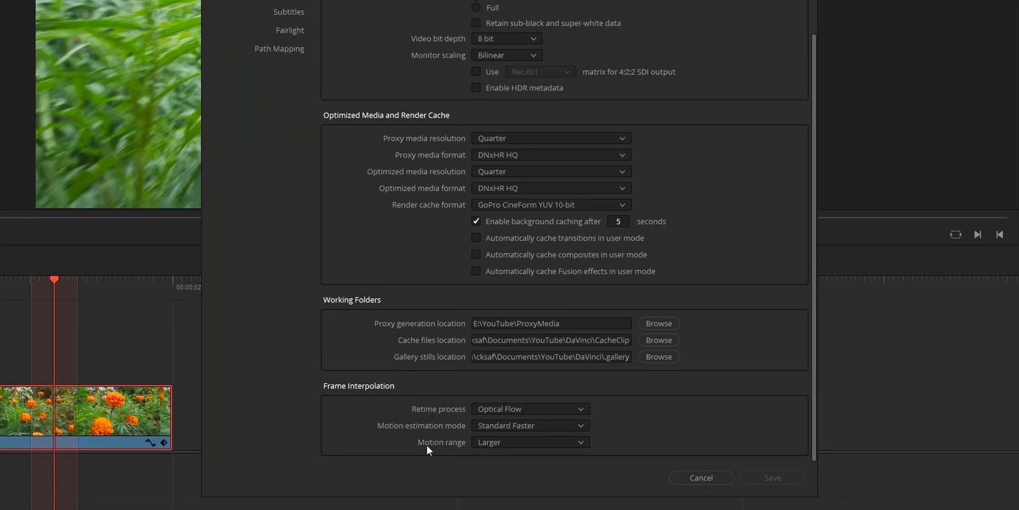
pyautogui.click(530, 442)
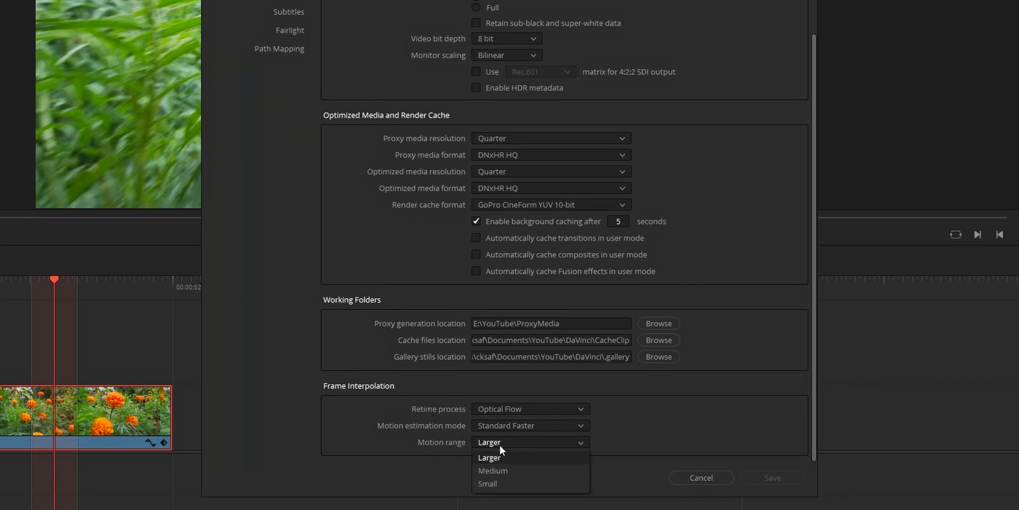
pyautogui.moveTo(509, 454)
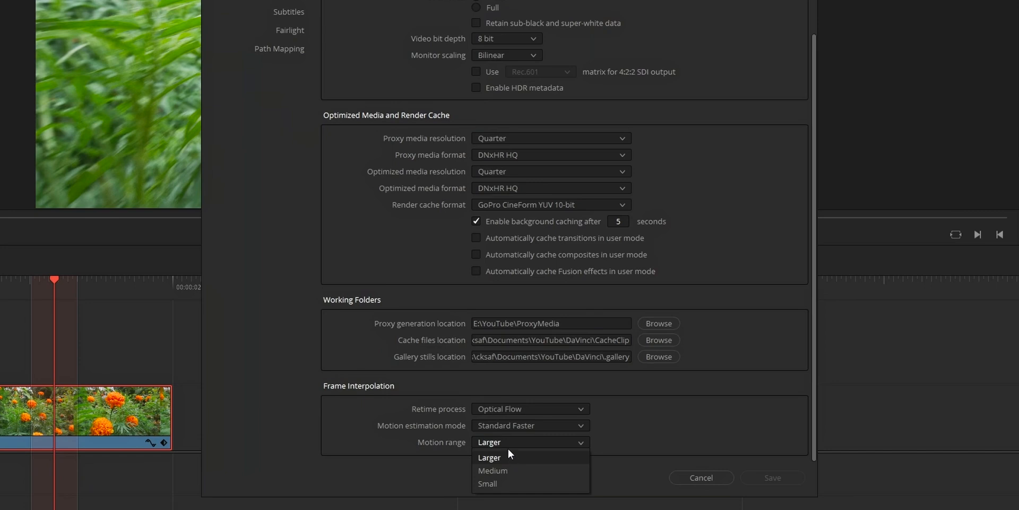
pyautogui.moveTo(513, 470)
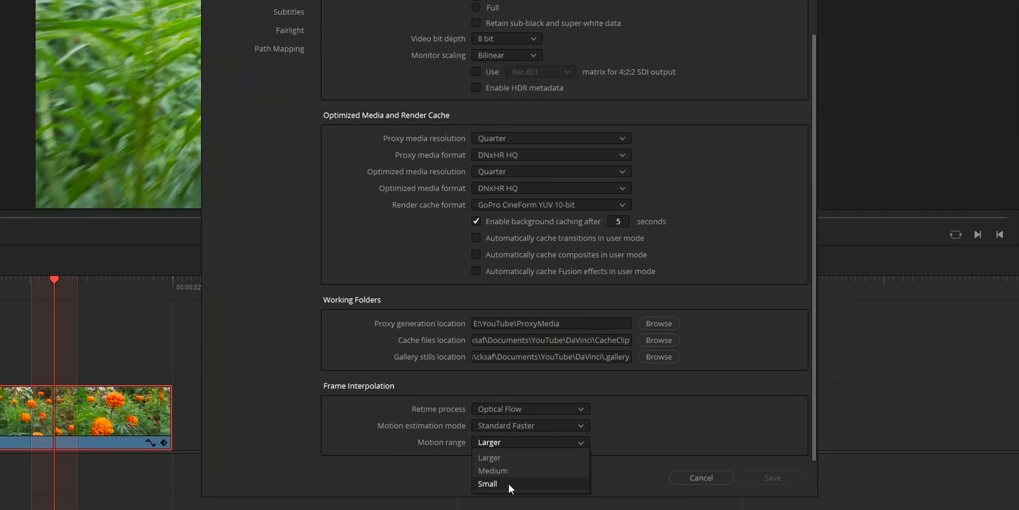
pyautogui.click(488, 457)
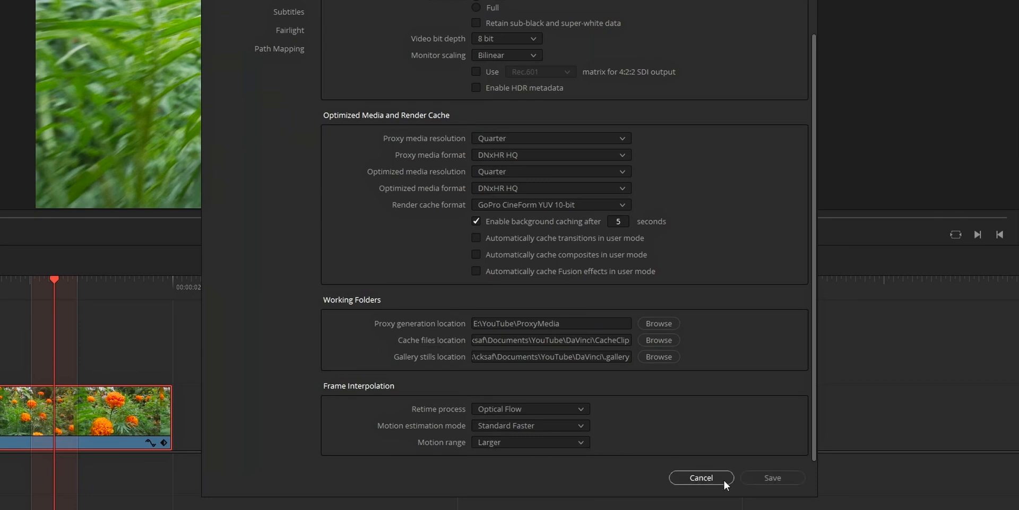
pyautogui.click(701, 477)
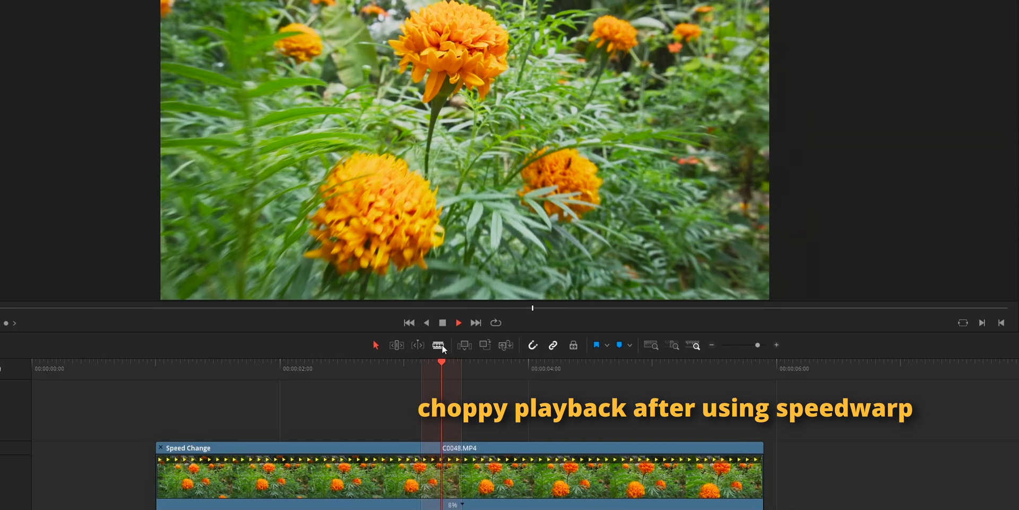
pyautogui.moveTo(438, 345)
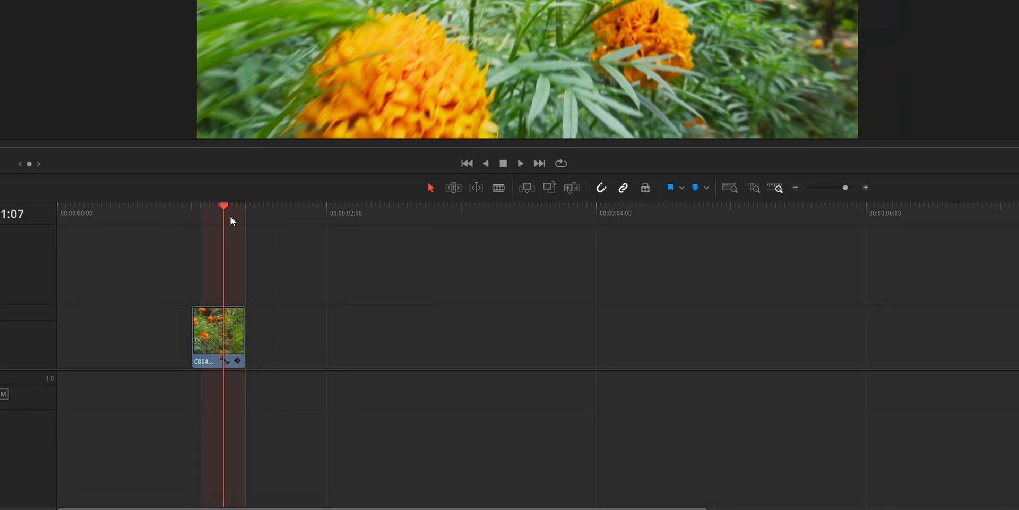
# Step: Park the playhead on the short marigold clip and bring up its clip actions
pyautogui.moveTo(224, 206); pyautogui.dragTo(215, 206)
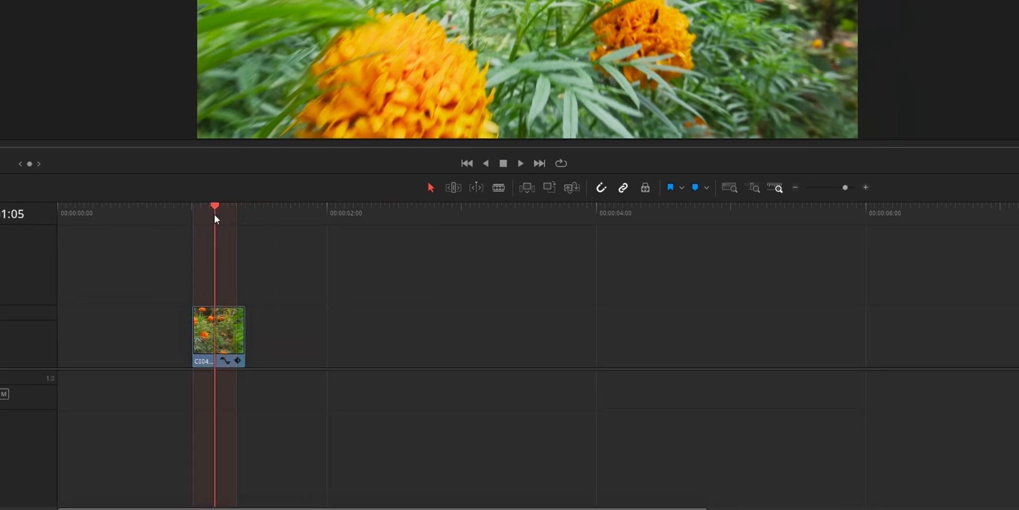
pyautogui.rightClick(217, 332)
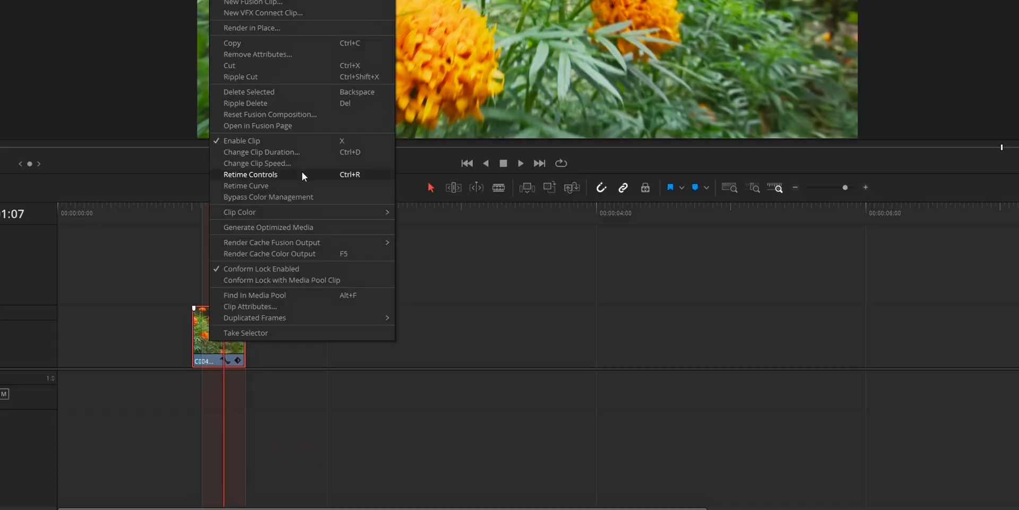
# Step: Stretch the marigold clip to 8% slow motion with Retime Controls and Speed Warp motion estimation
pyautogui.click(251, 174)
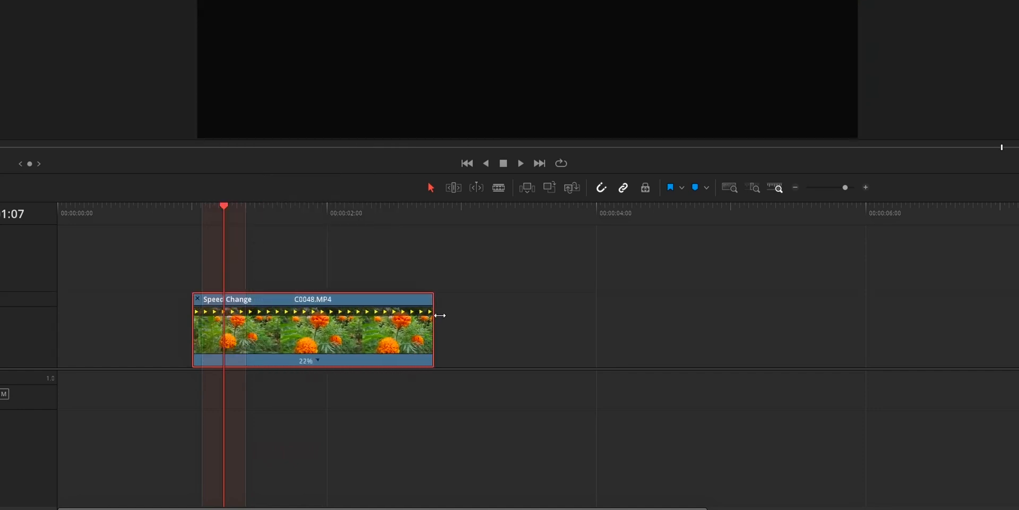
pyautogui.moveTo(440, 315); pyautogui.dragTo(653, 307)
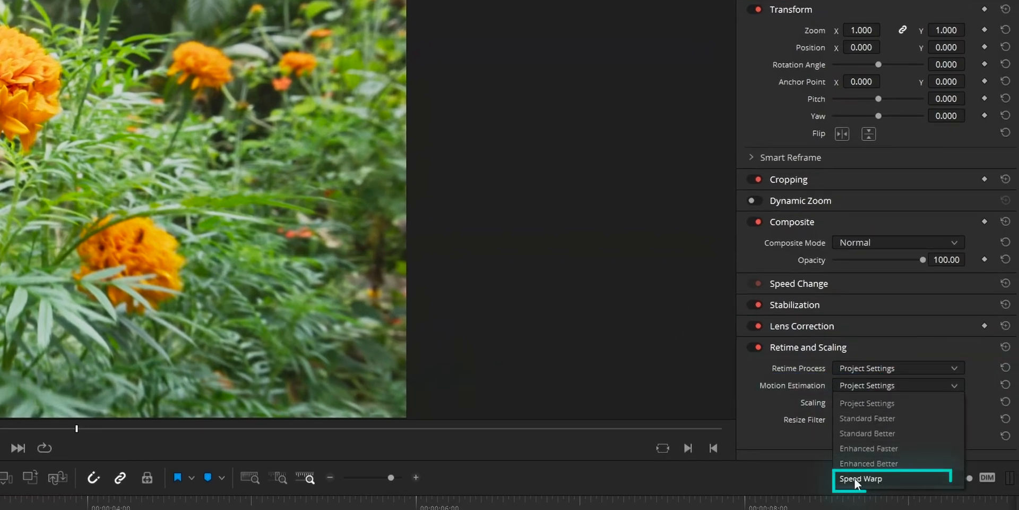
pyautogui.click(861, 479)
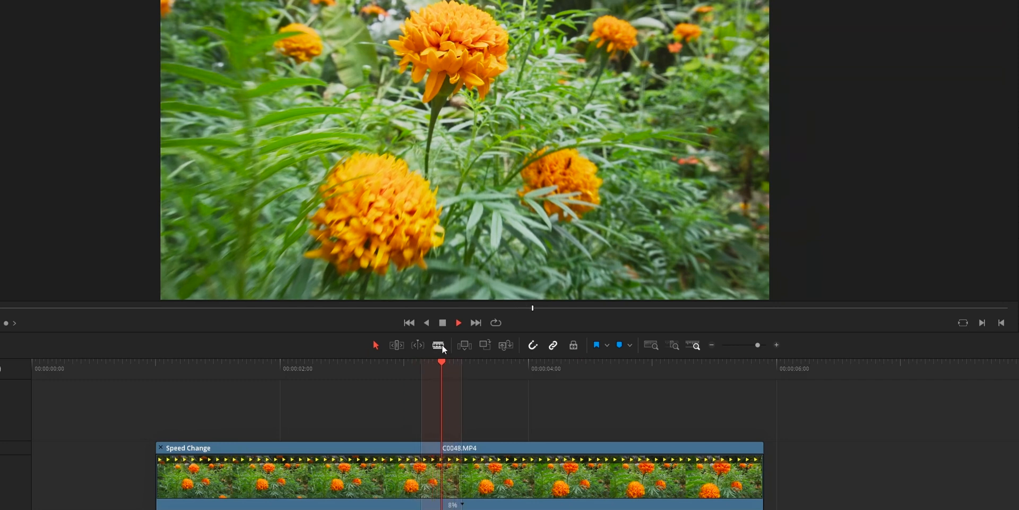
pyautogui.moveTo(448, 352)
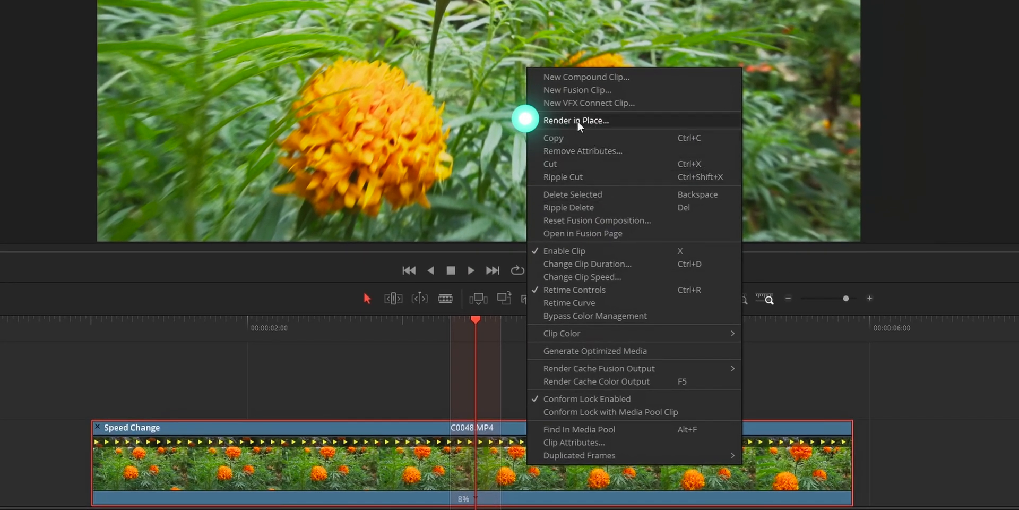
# Step: Render the slowed clip in place as H.265 QuickTime using the AMD encoder
pyautogui.click(575, 120)
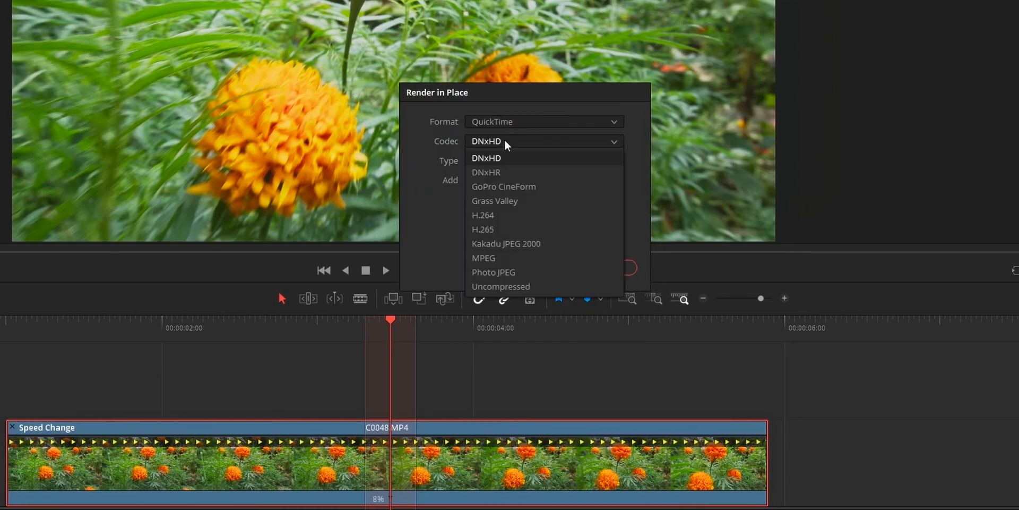
pyautogui.click(483, 229)
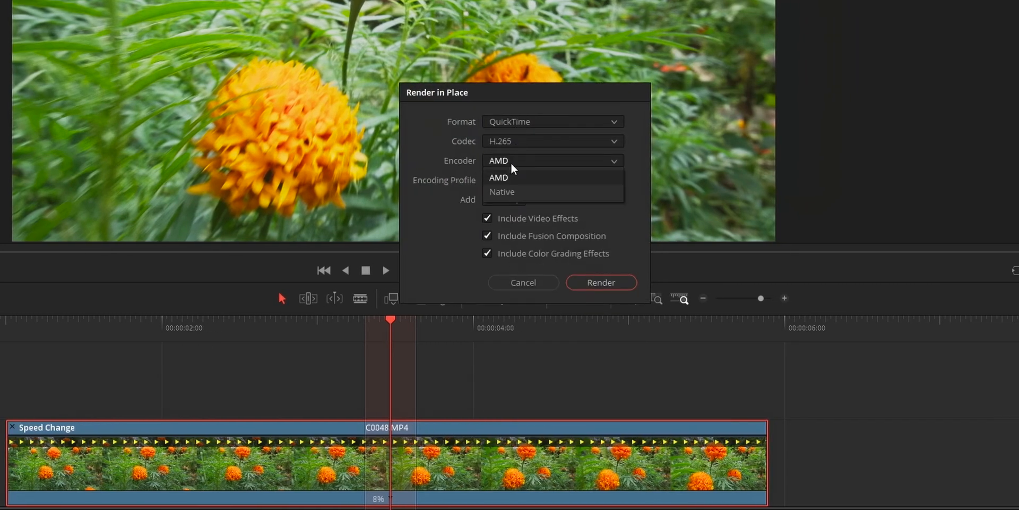
pyautogui.click(498, 177)
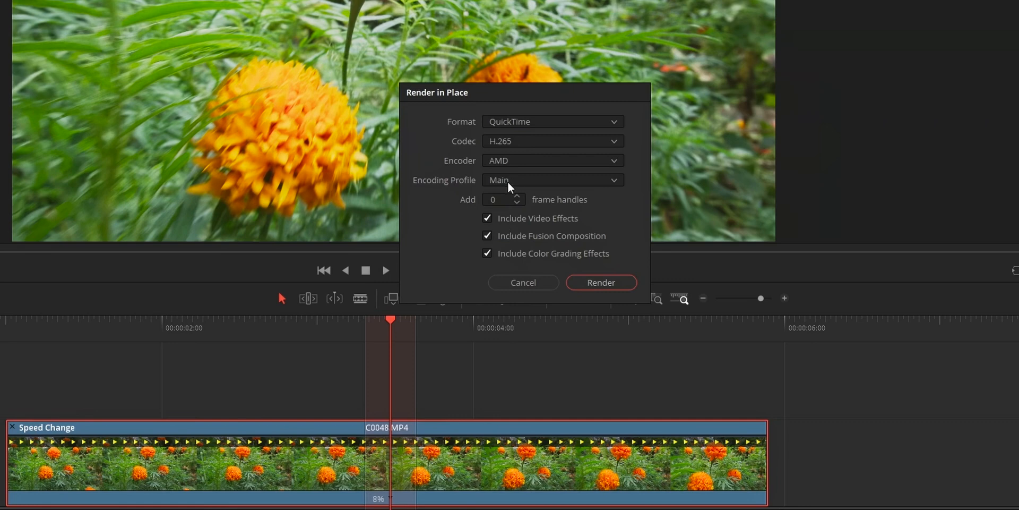
pyautogui.click(601, 282)
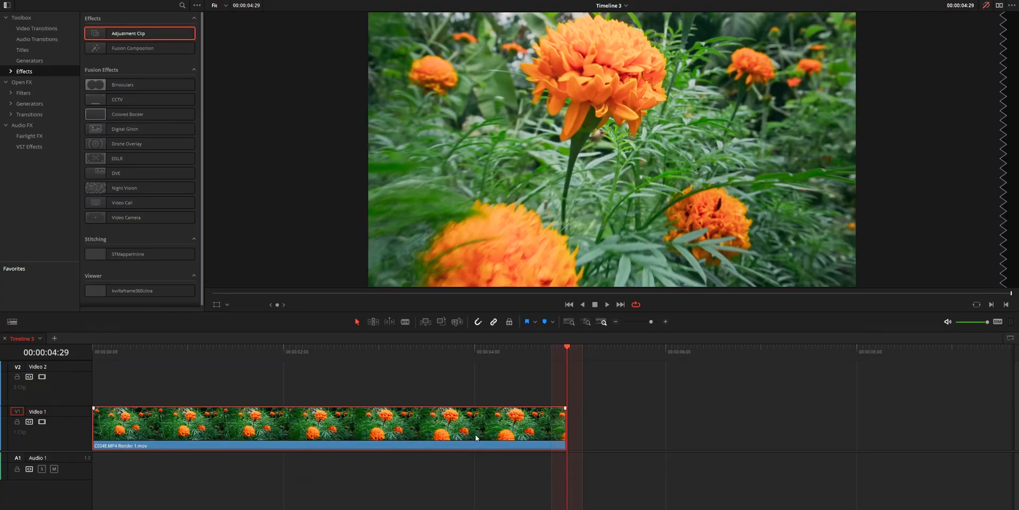
# Step: Scrub the rendered clip, then return to the original 8% Speed Change clip and scrub it
pyautogui.click(306, 351)
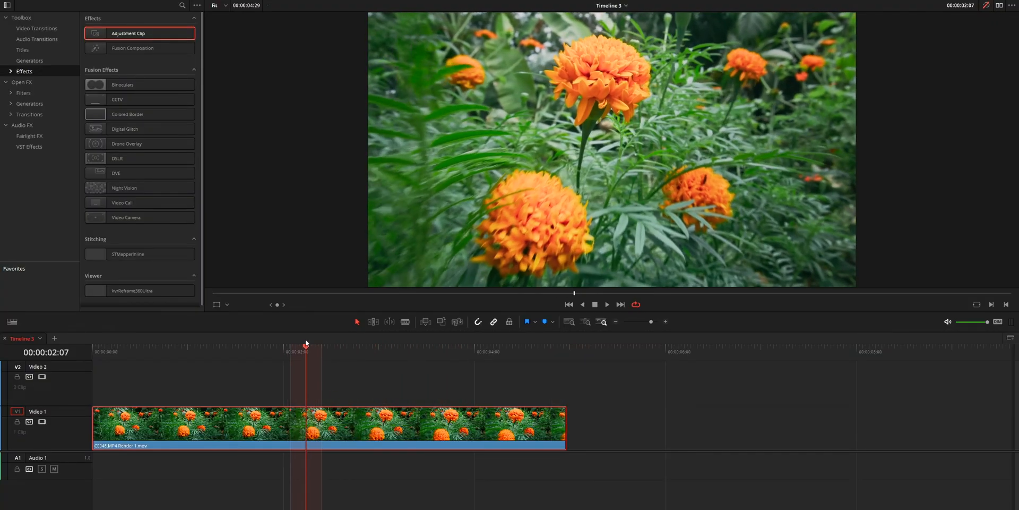
pyautogui.click(439, 352)
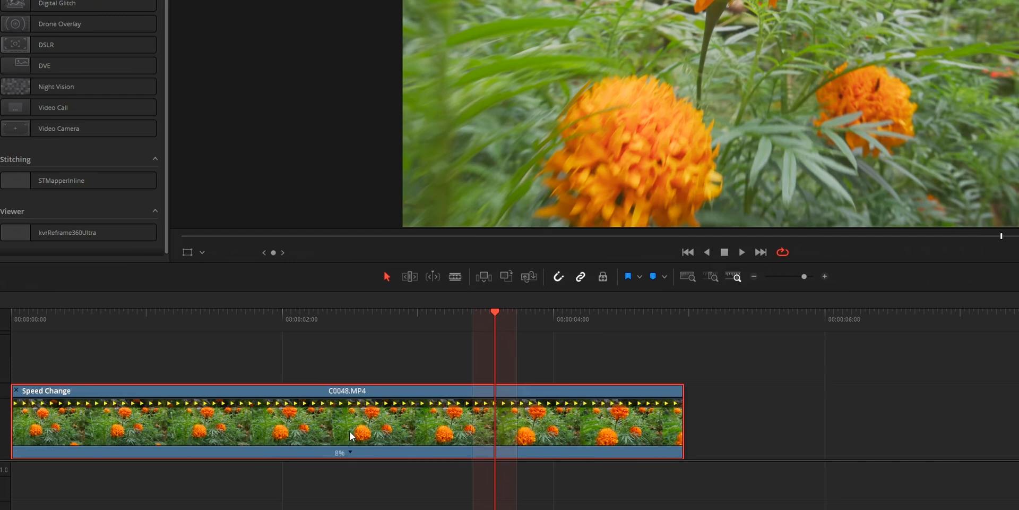
pyautogui.moveTo(682, 419); pyautogui.dragTo(578, 419)
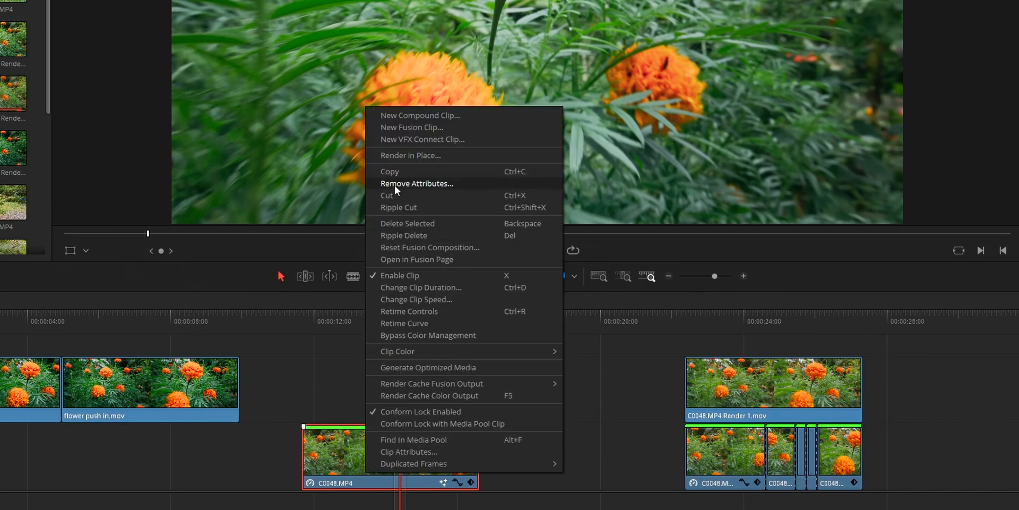
pyautogui.moveTo(411, 155)
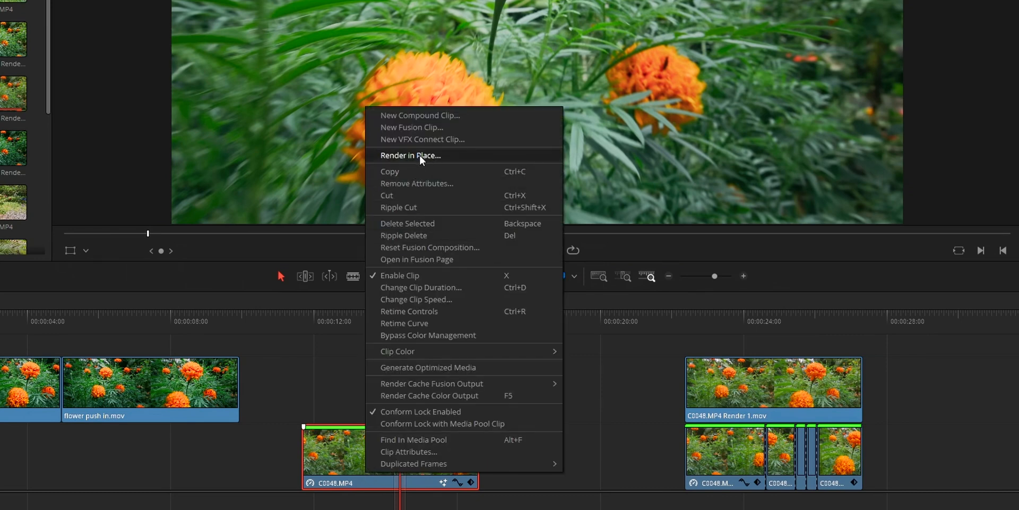
# Step: Render the retimed C0048.MP4 clip in place, producing C0048.MP4 Render 5.mov
pyautogui.click(411, 155)
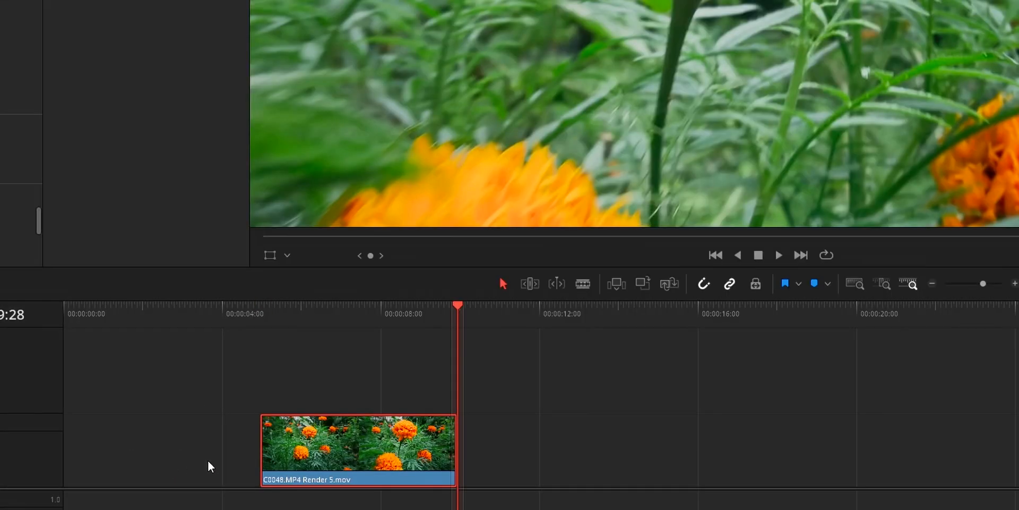
pyautogui.rightClick(358, 448)
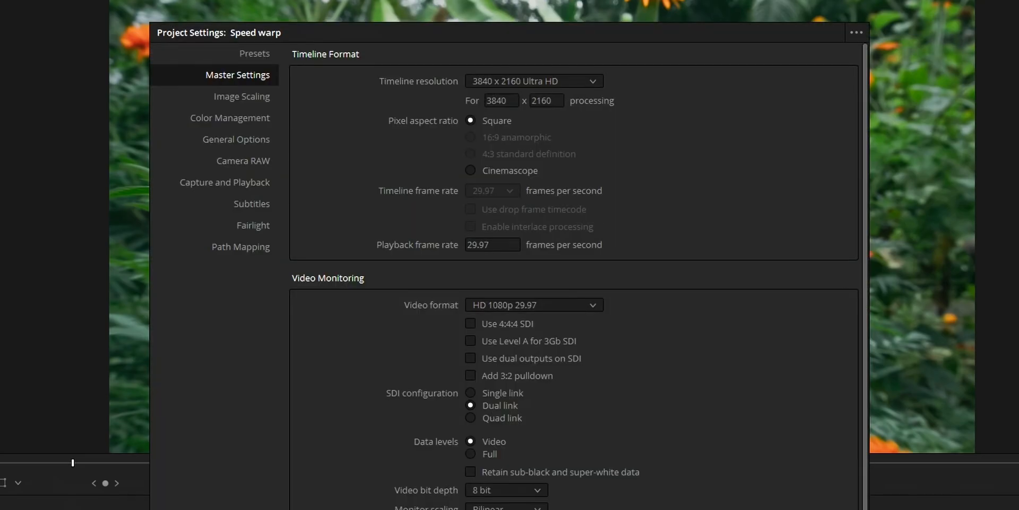
# Step: Try timeline resolutions 1920 x 1080 HD then 1280 x 1080 HD in Master Settings
pyautogui.click(532, 81)
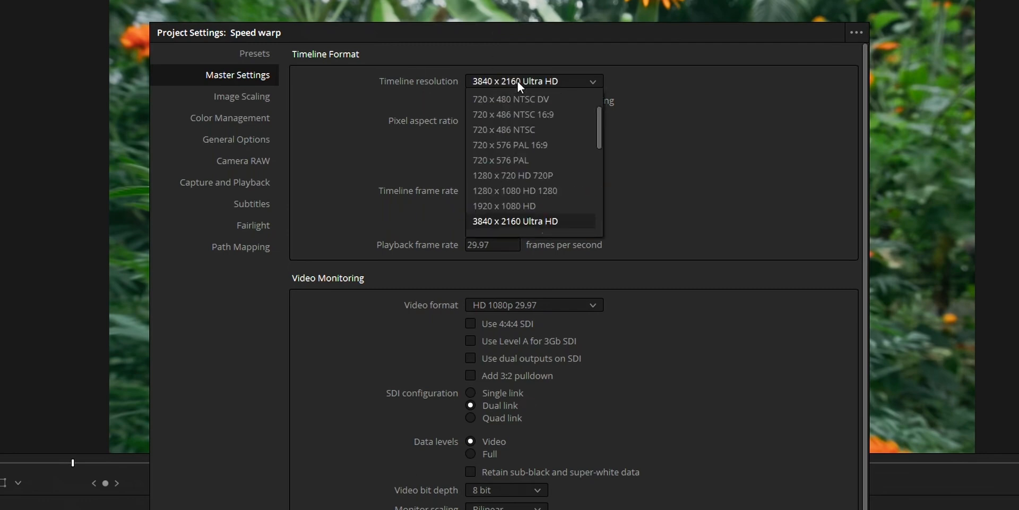
pyautogui.moveTo(510, 205)
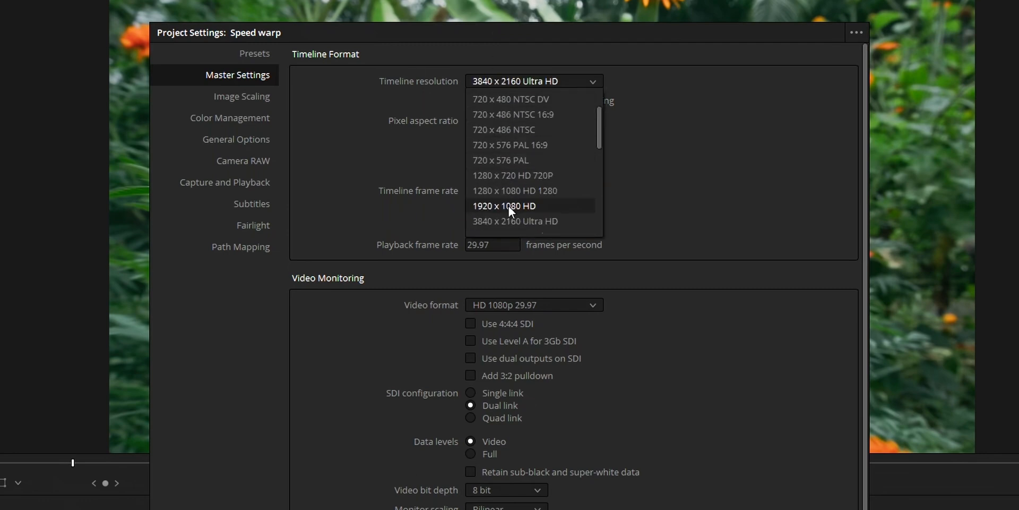
pyautogui.click(504, 205)
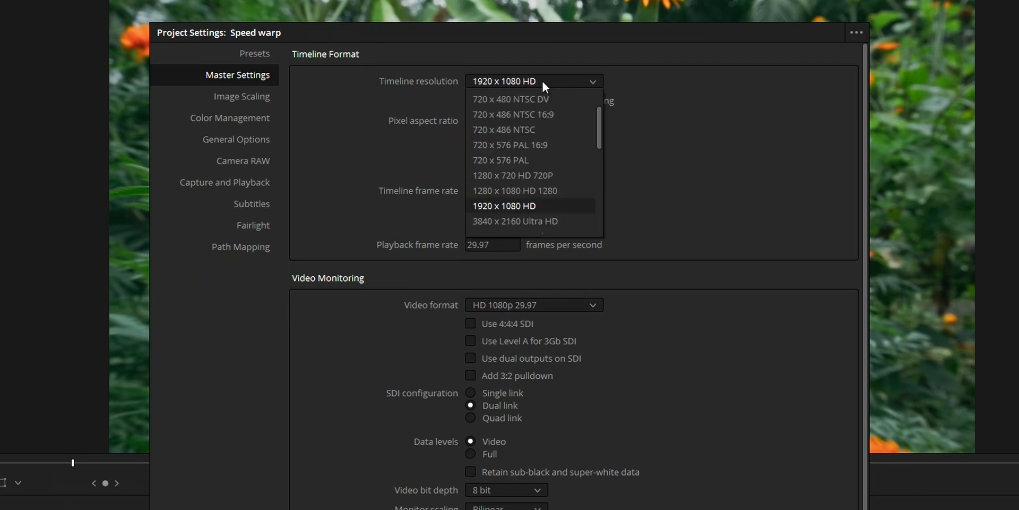
pyautogui.click(514, 190)
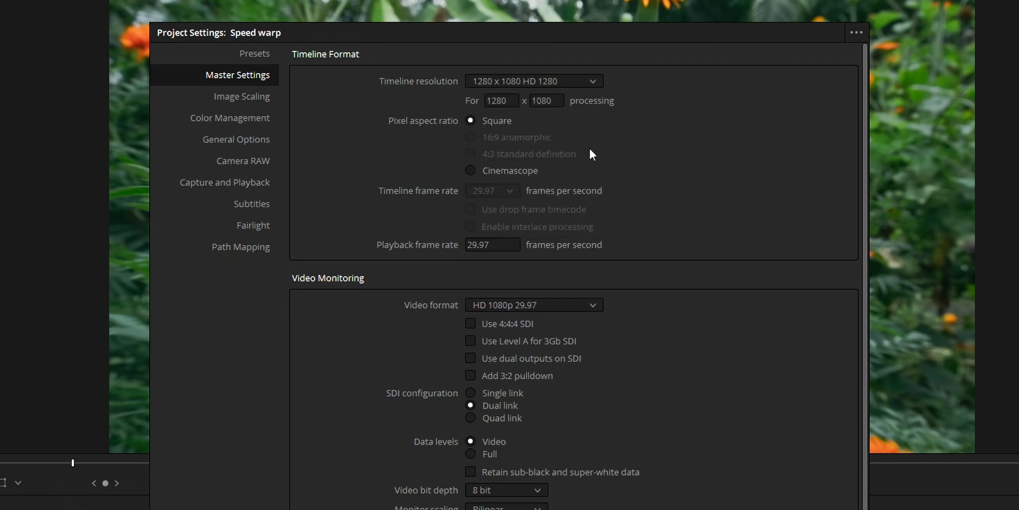
pyautogui.click(532, 80)
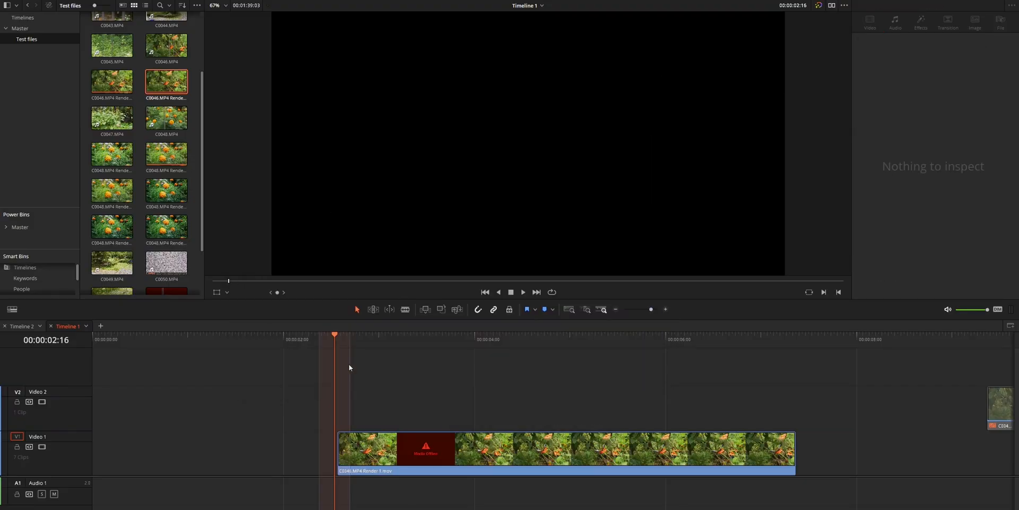
# Step: Blade the rendered clip at its Media Offline frames to split off that section
pyautogui.click(566, 448)
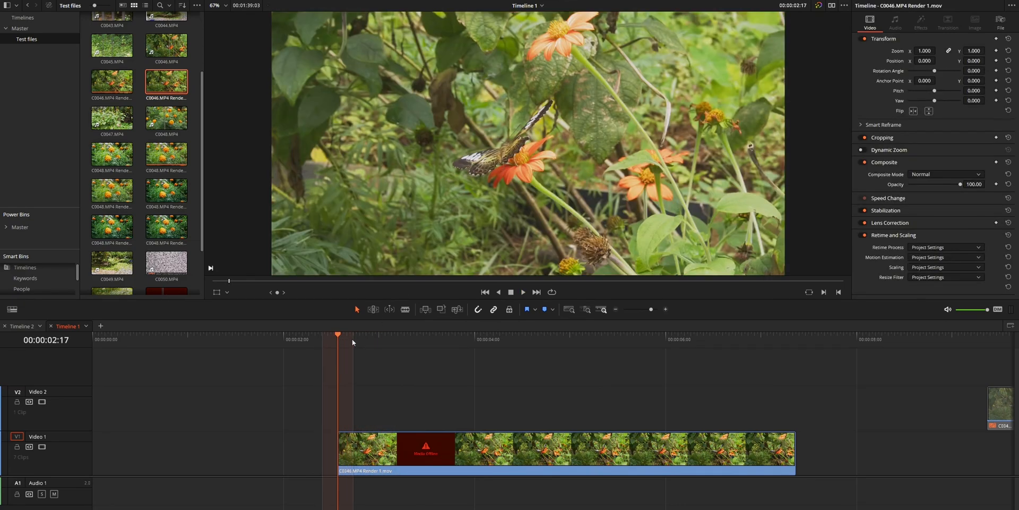
pyautogui.click(354, 339)
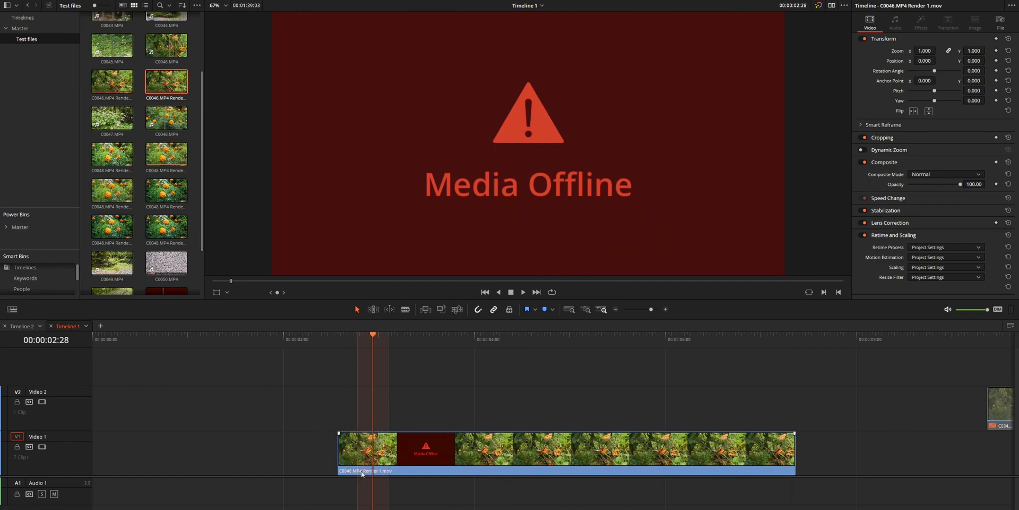
pyautogui.click(402, 334)
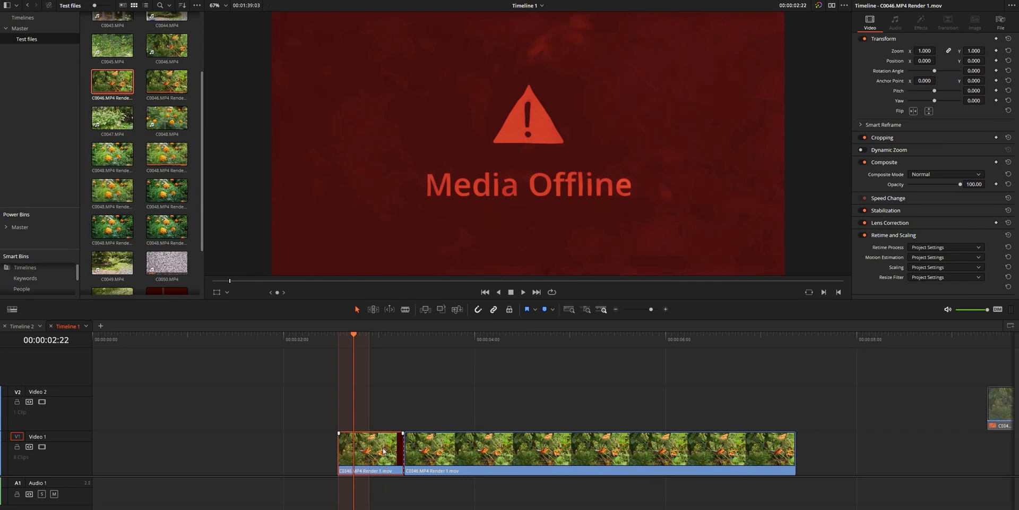
# Step: Decompose the offline piece to original C0046.MP4 footage and render it in place
pyautogui.rightClick(382, 450)
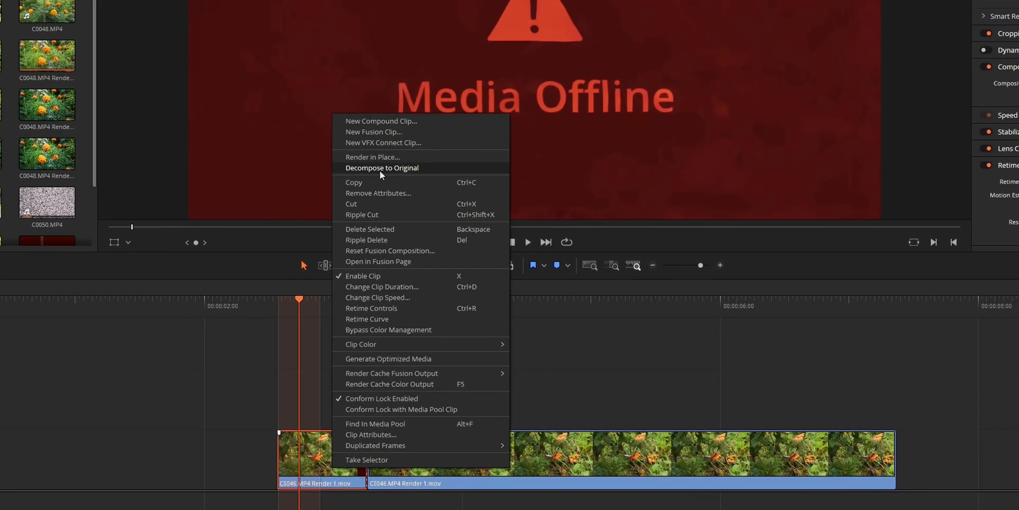
pyautogui.click(383, 168)
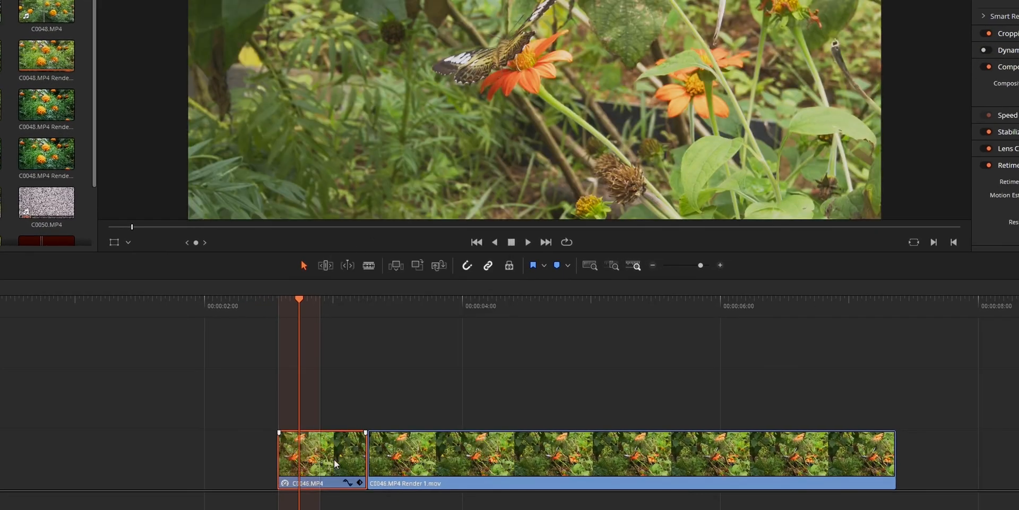
pyautogui.rightClick(336, 463)
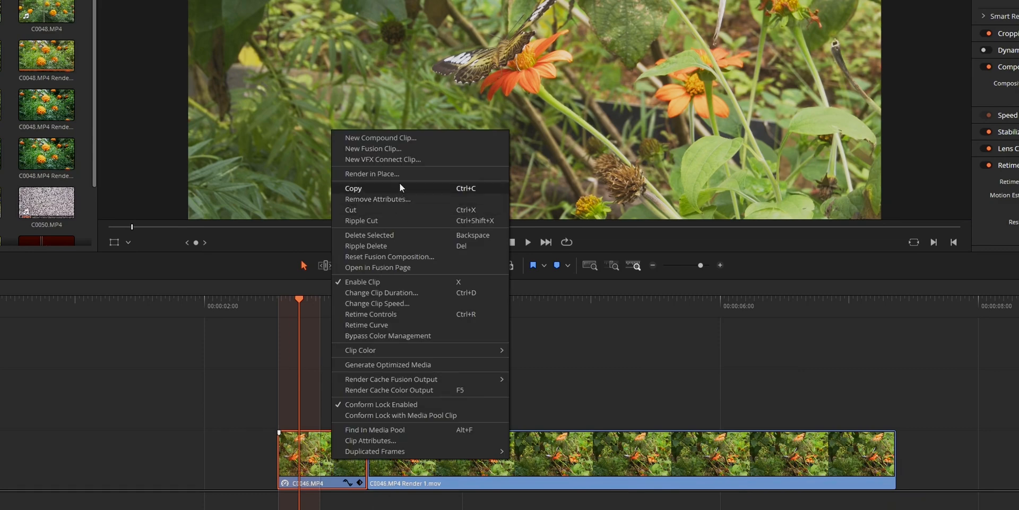
pyautogui.click(371, 173)
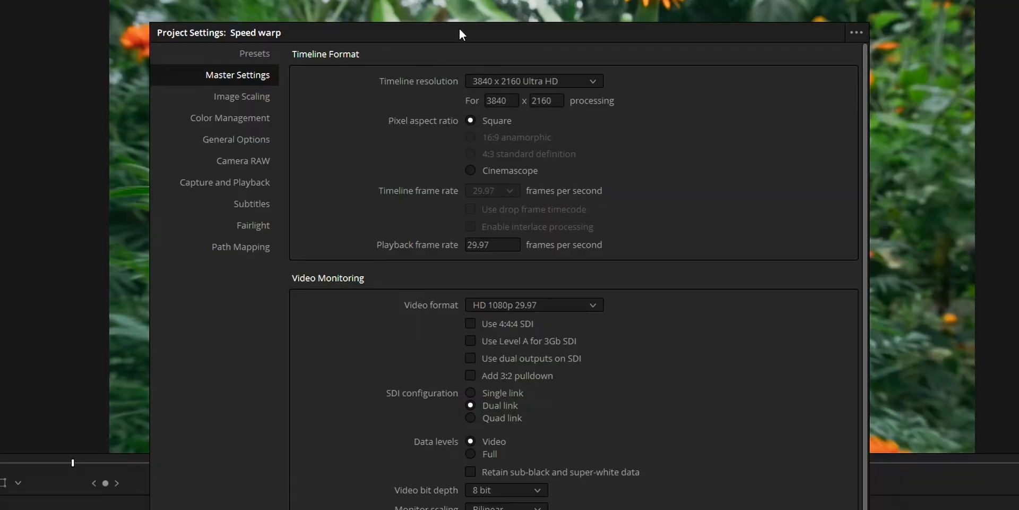
# Step: Drop timeline resolution from Ultra HD to 1920 x 1080 HD, then 1280 x 720 HD 720P
pyautogui.click(533, 80)
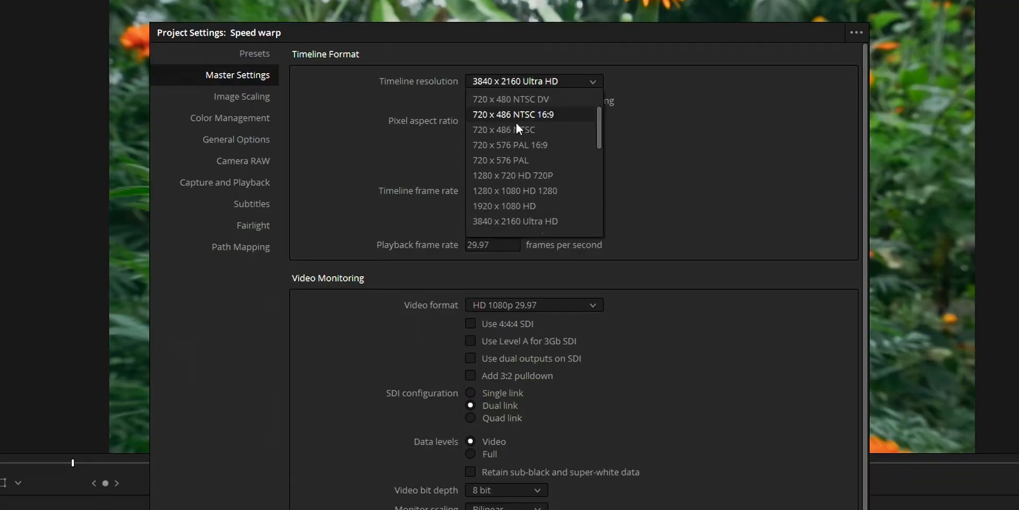
pyautogui.click(503, 205)
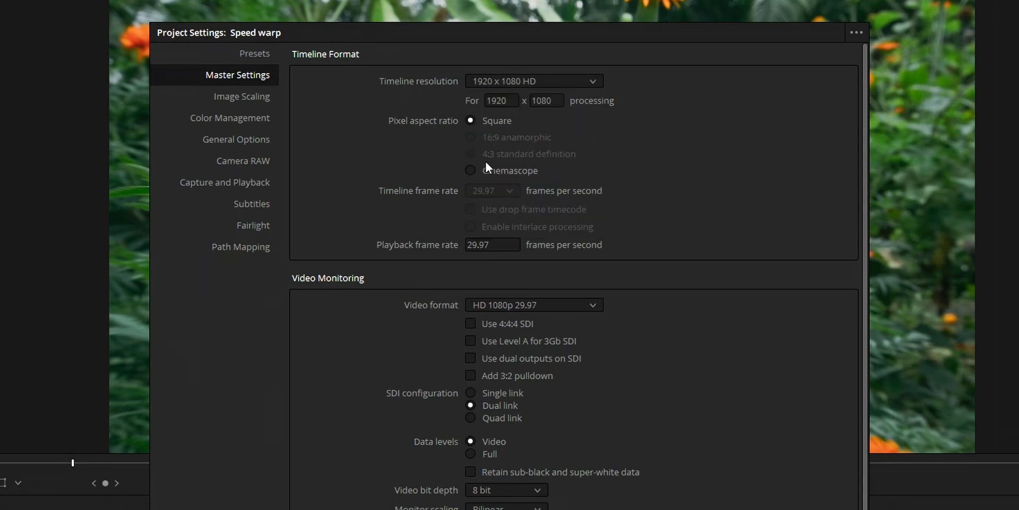
pyautogui.click(533, 80)
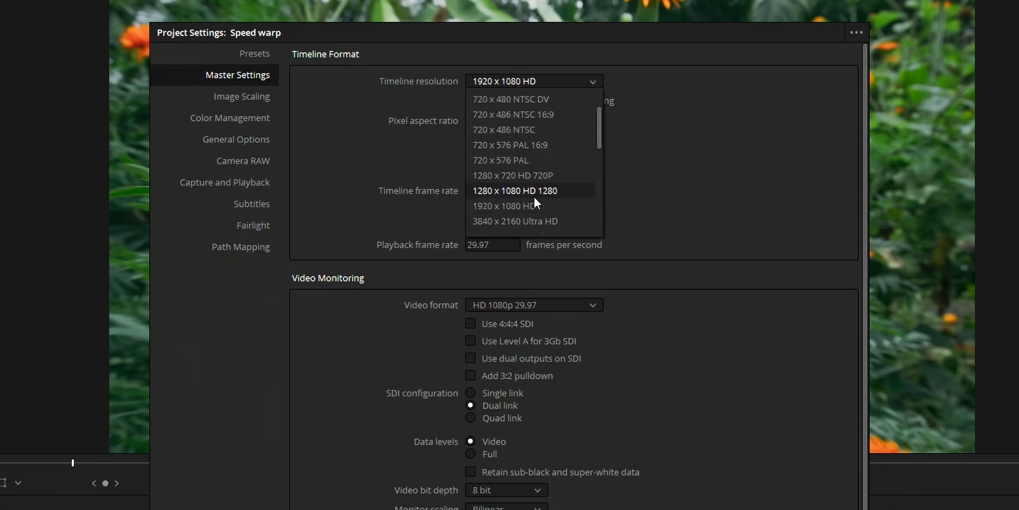
pyautogui.click(515, 190)
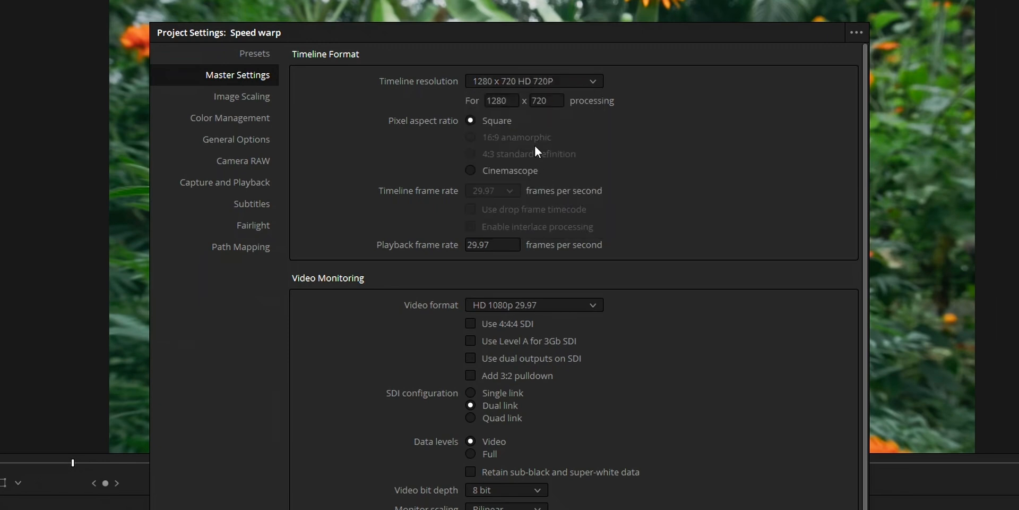
pyautogui.click(531, 81)
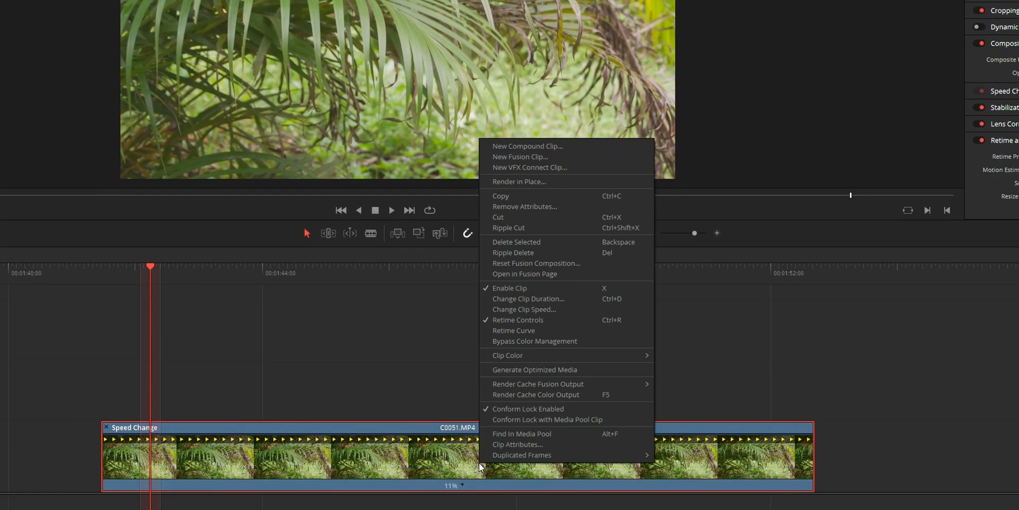
pyautogui.moveTo(539, 182)
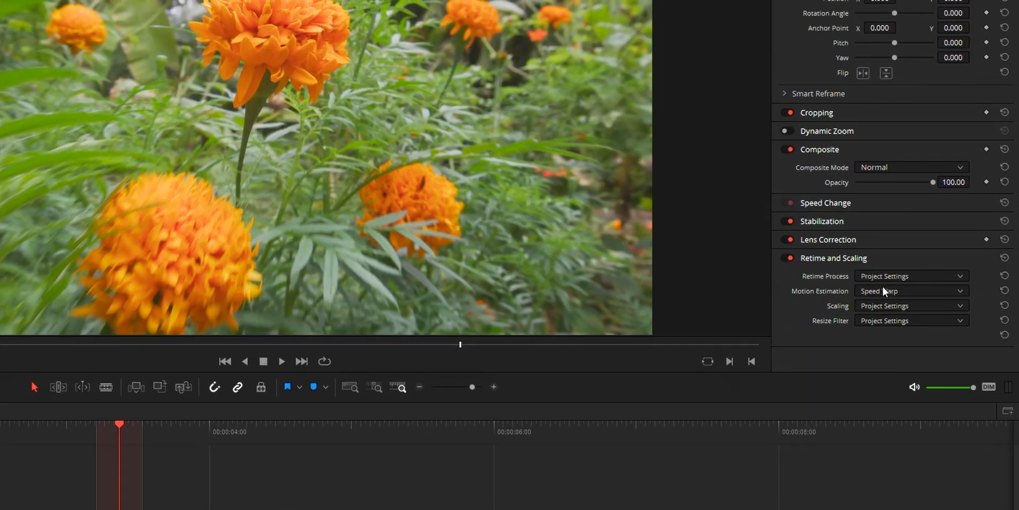
# Step: Reset the marigold clip's Motion Estimation from Speed Warp back to Project Settings
pyautogui.click(911, 291)
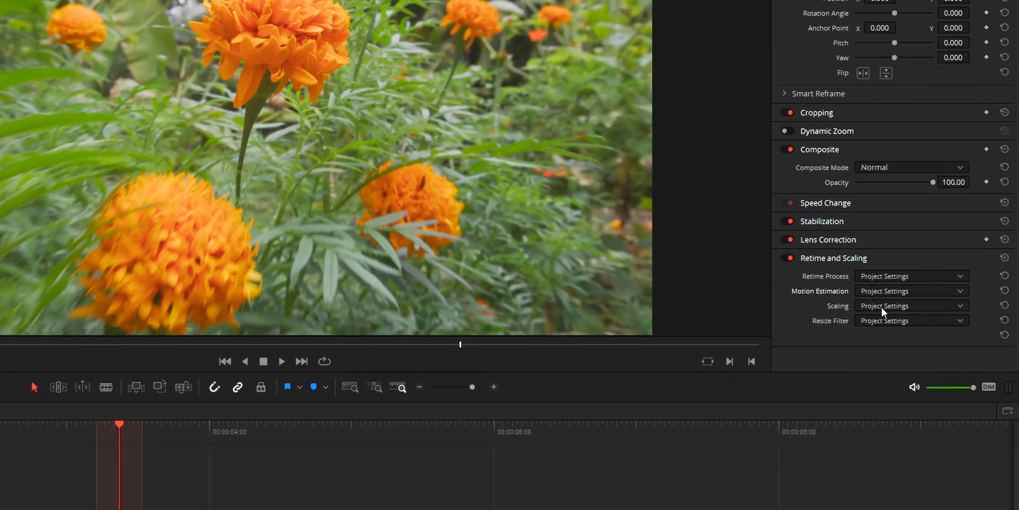
pyautogui.click(910, 306)
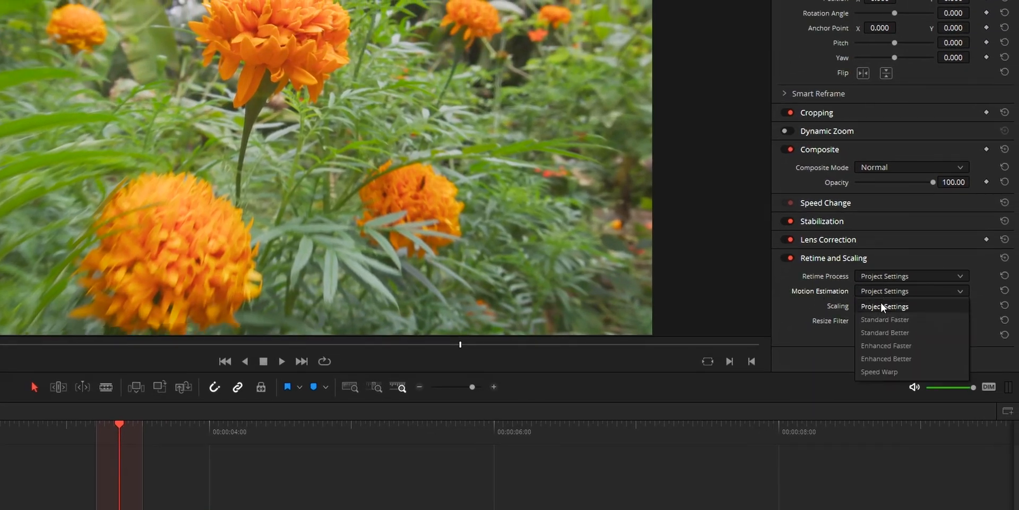
pyautogui.click(879, 371)
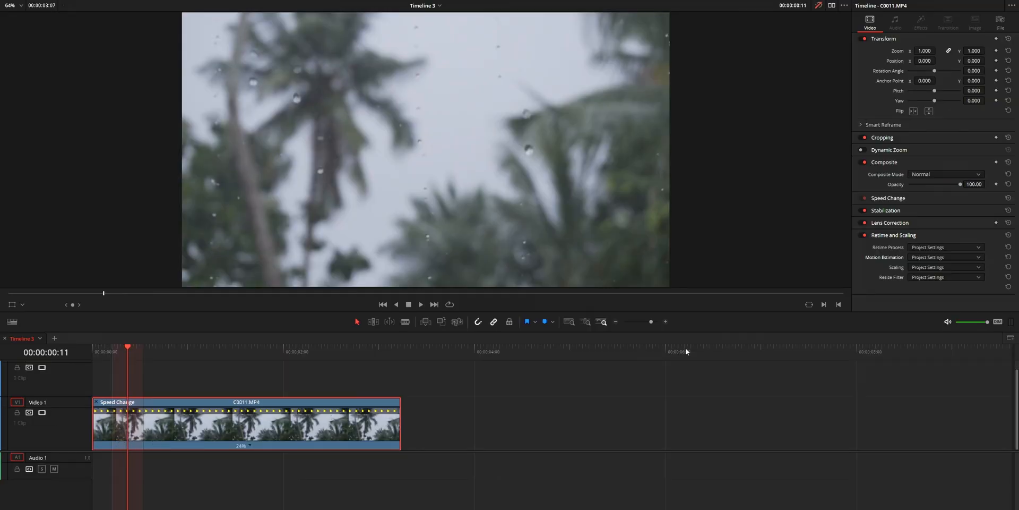
pyautogui.moveTo(393, 55)
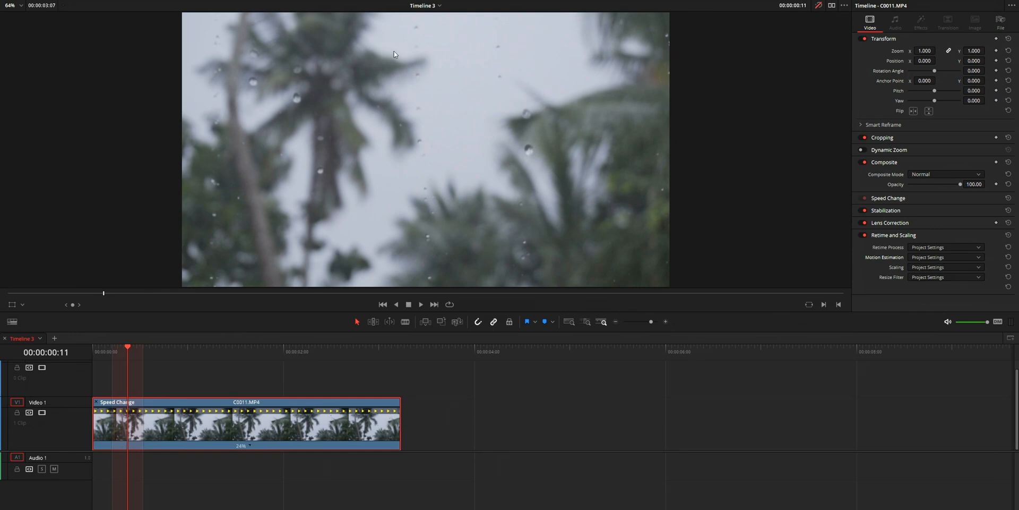
# Step: Switch the palm-tree clip's Motion Estimation between Speed Warp and Project Settings to compare them
pyautogui.click(946, 257)
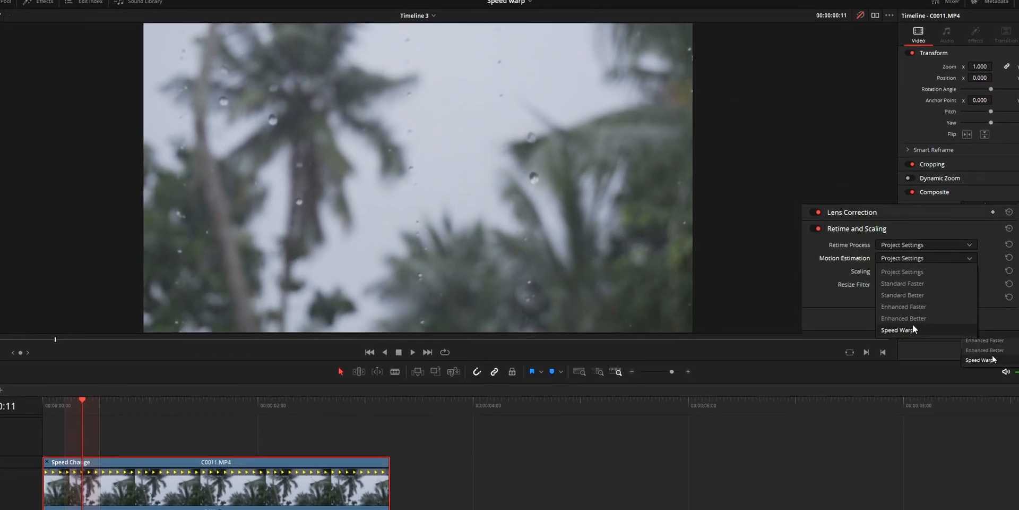
pyautogui.click(898, 329)
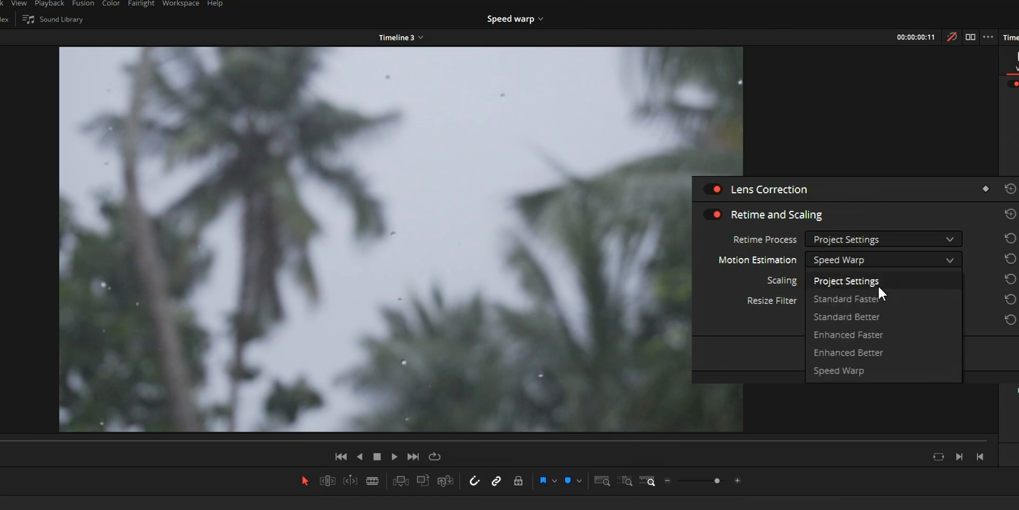
pyautogui.click(847, 281)
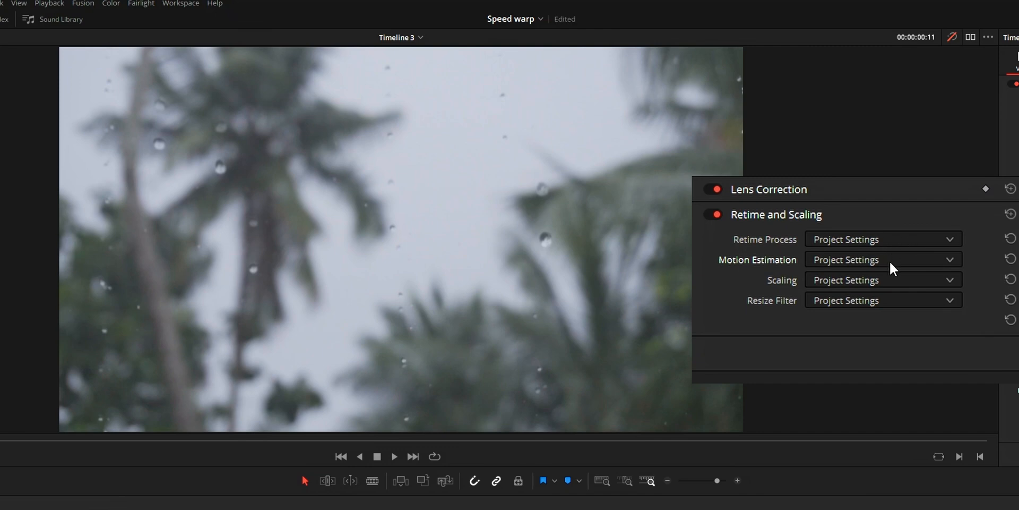
pyautogui.click(882, 259)
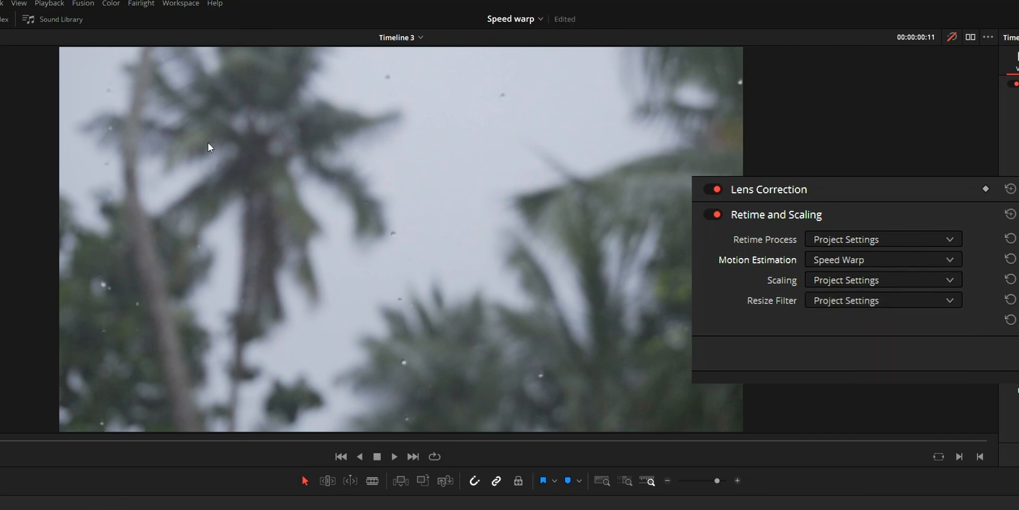
# Step: Try the Enhanced Better and Enhanced Faster motion estimation methods on the same clip
pyautogui.click(882, 259)
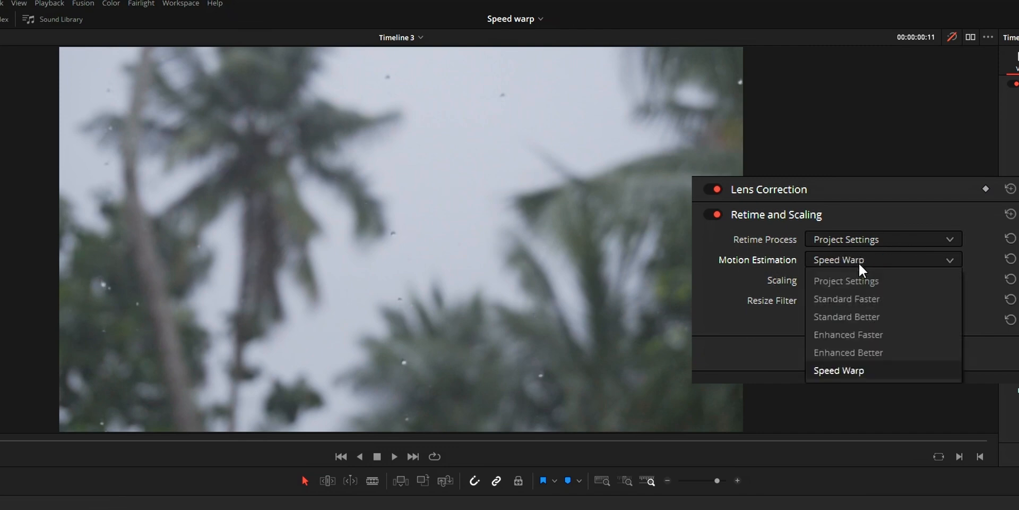
pyautogui.click(849, 352)
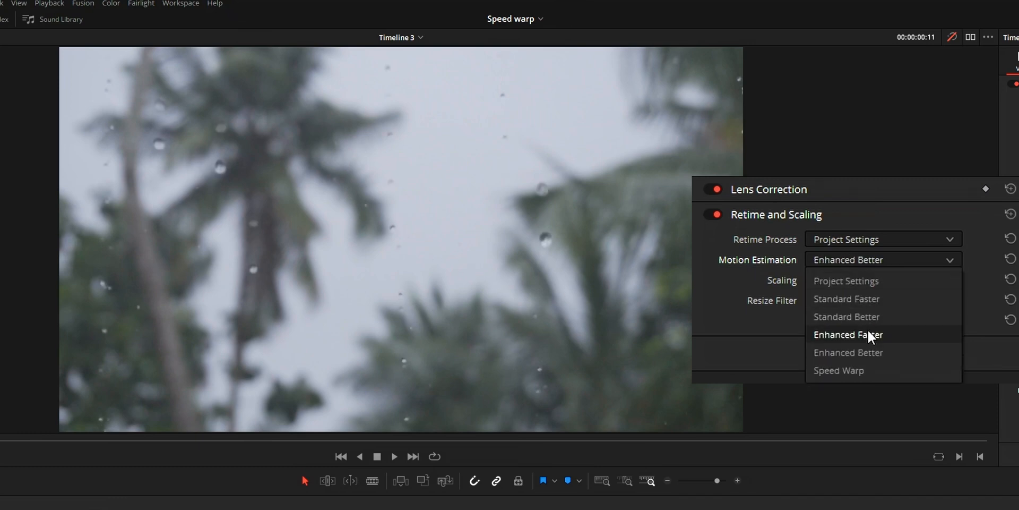
pyautogui.click(847, 334)
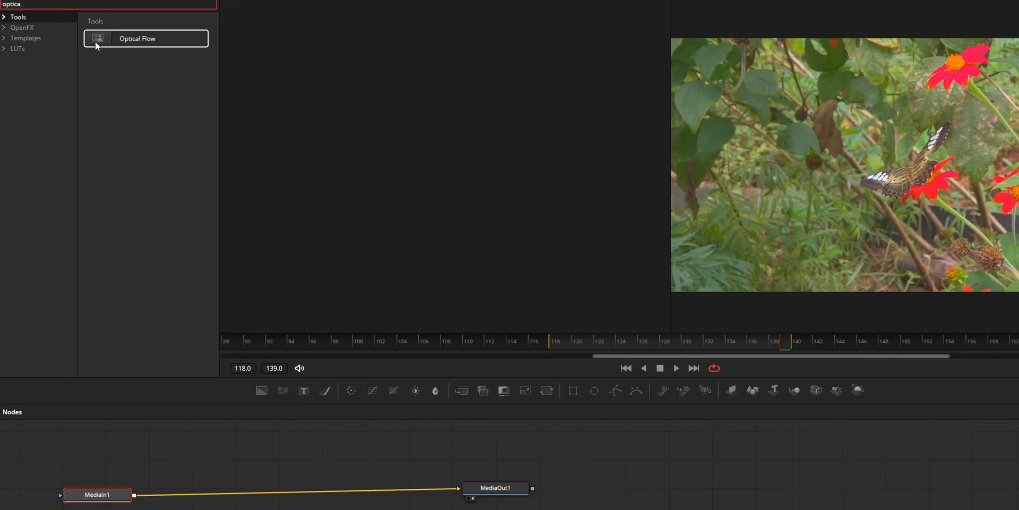
# Step: Add an Optical Flow node to the butterfly clip's Fusion node tree from the Effects search
pyautogui.doubleClick(137, 38)
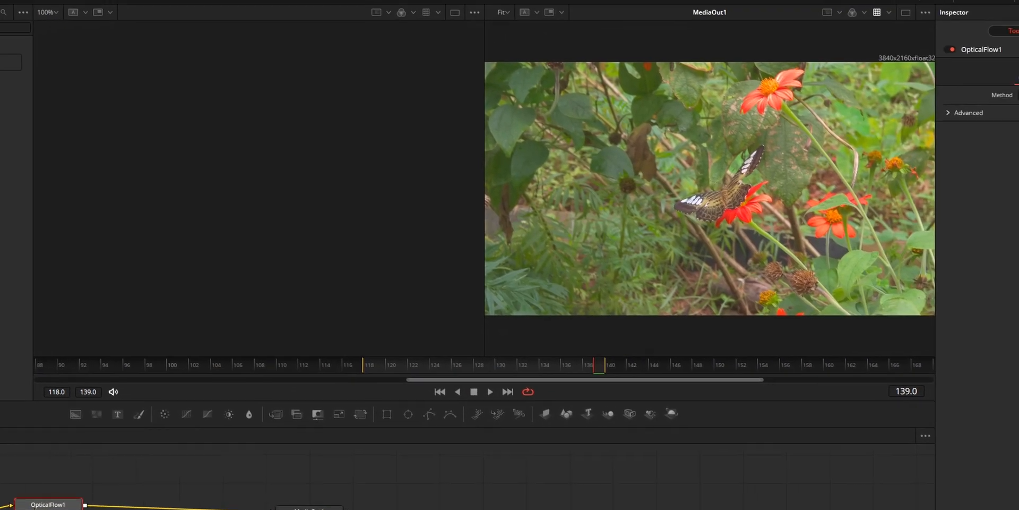